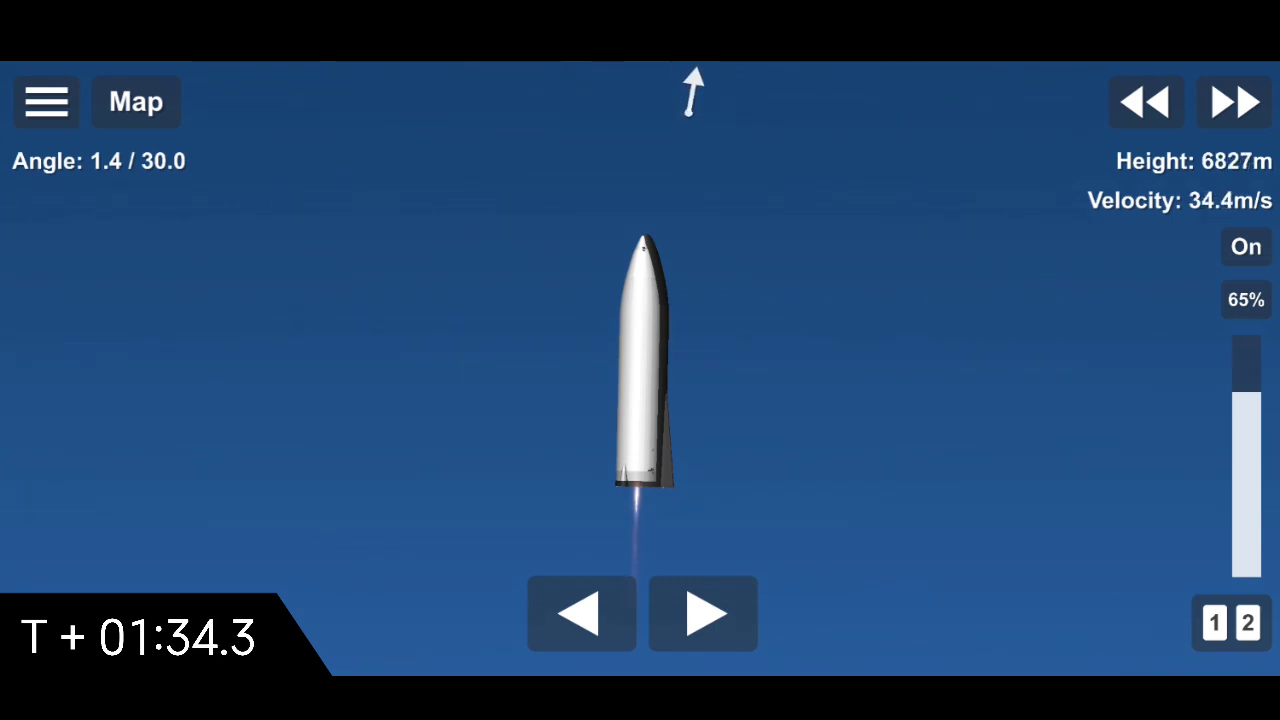
Step: Cut the engine so the ship tips horizontal into a belly-flop at about 6.7 km
left_click(1245, 247)
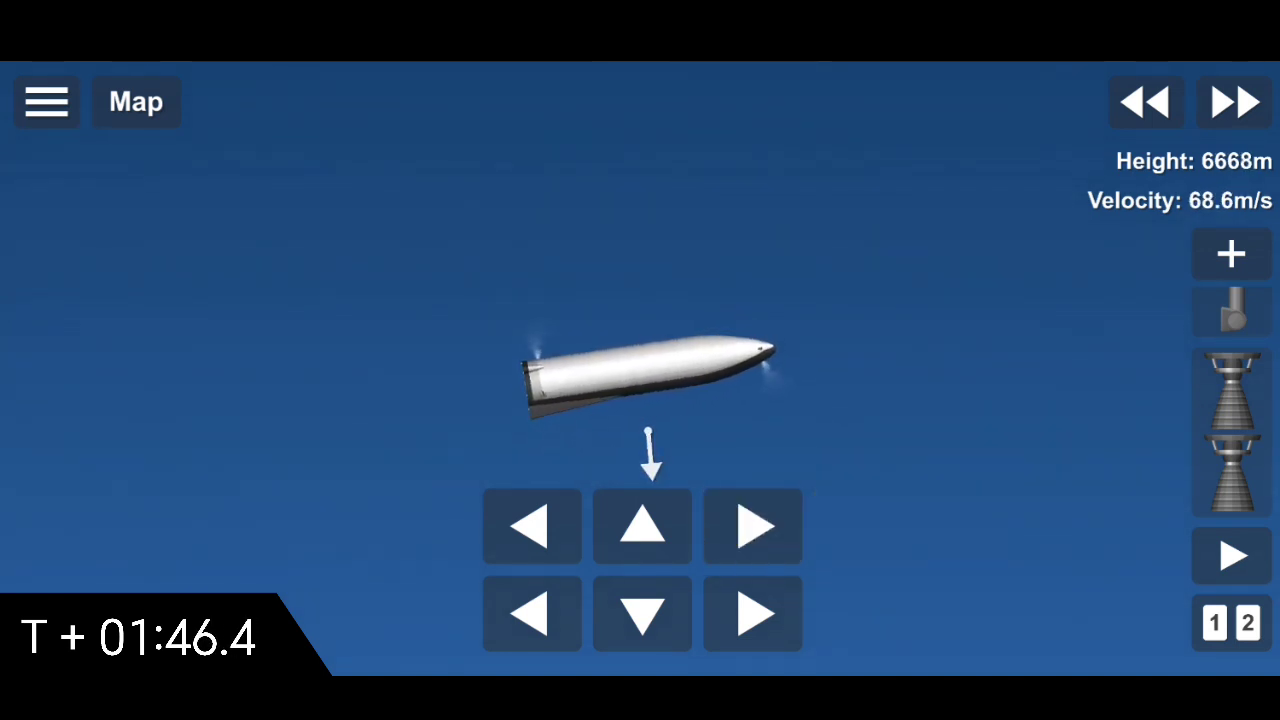
Step: Hold the horizontal belly-flop attitude with the rotation arrows while falling to about 2.1 km
left_click(531, 527)
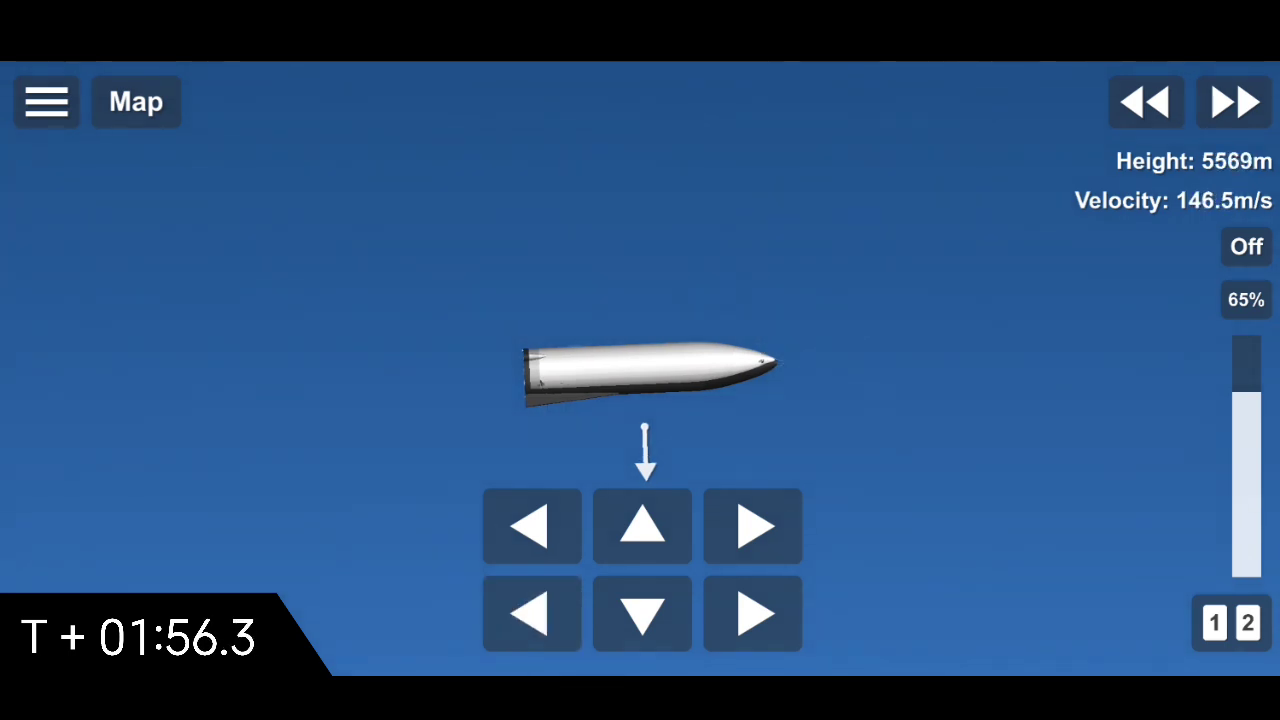
left_click(643, 527)
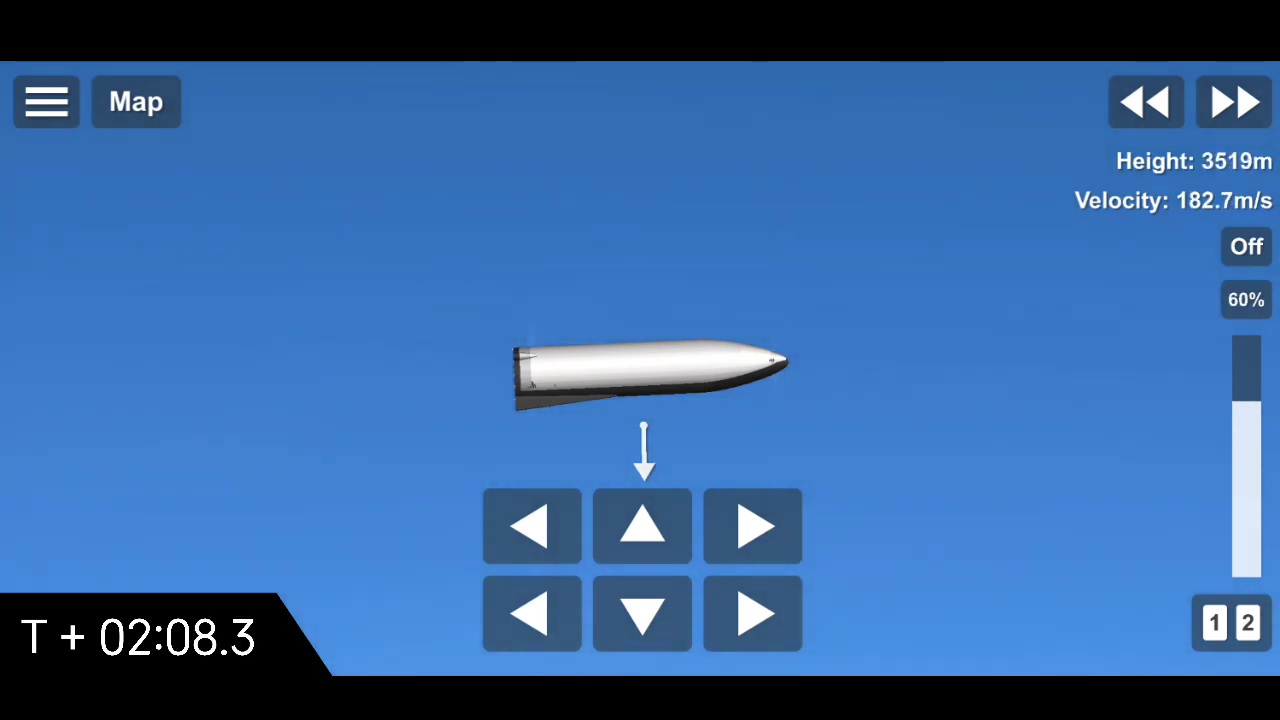
left_click(642, 527)
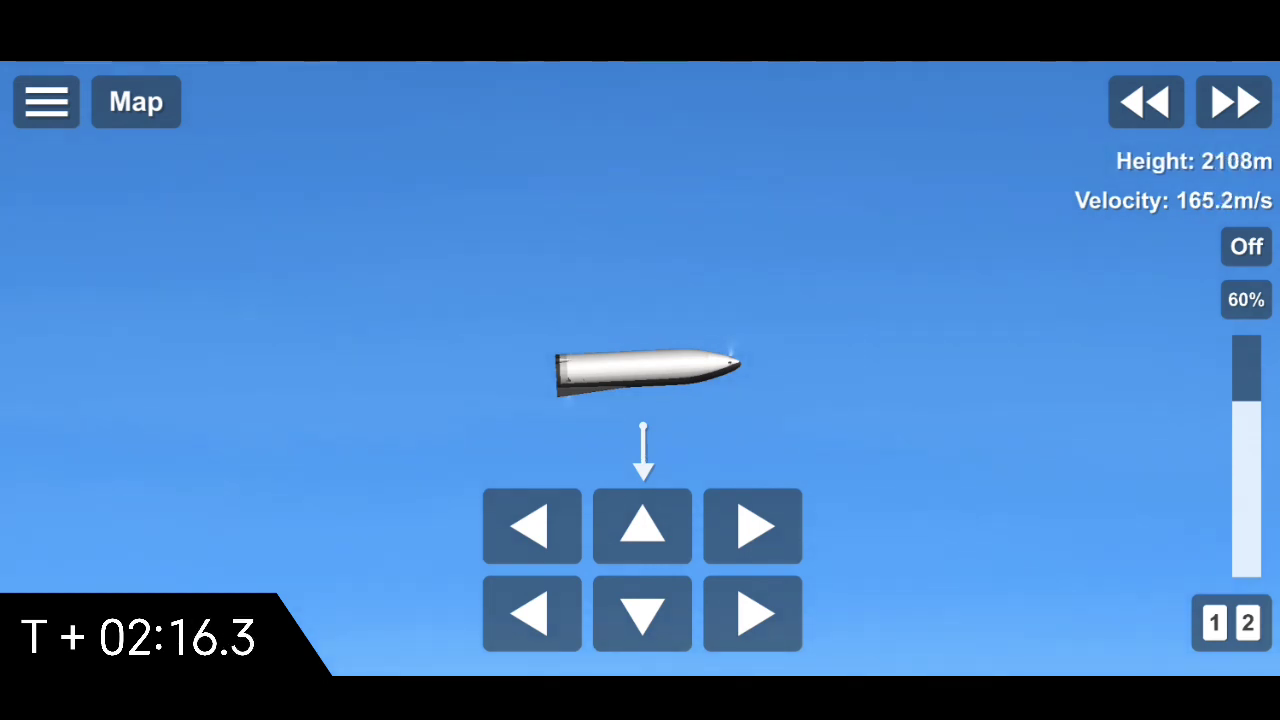
left_click(1246, 246)
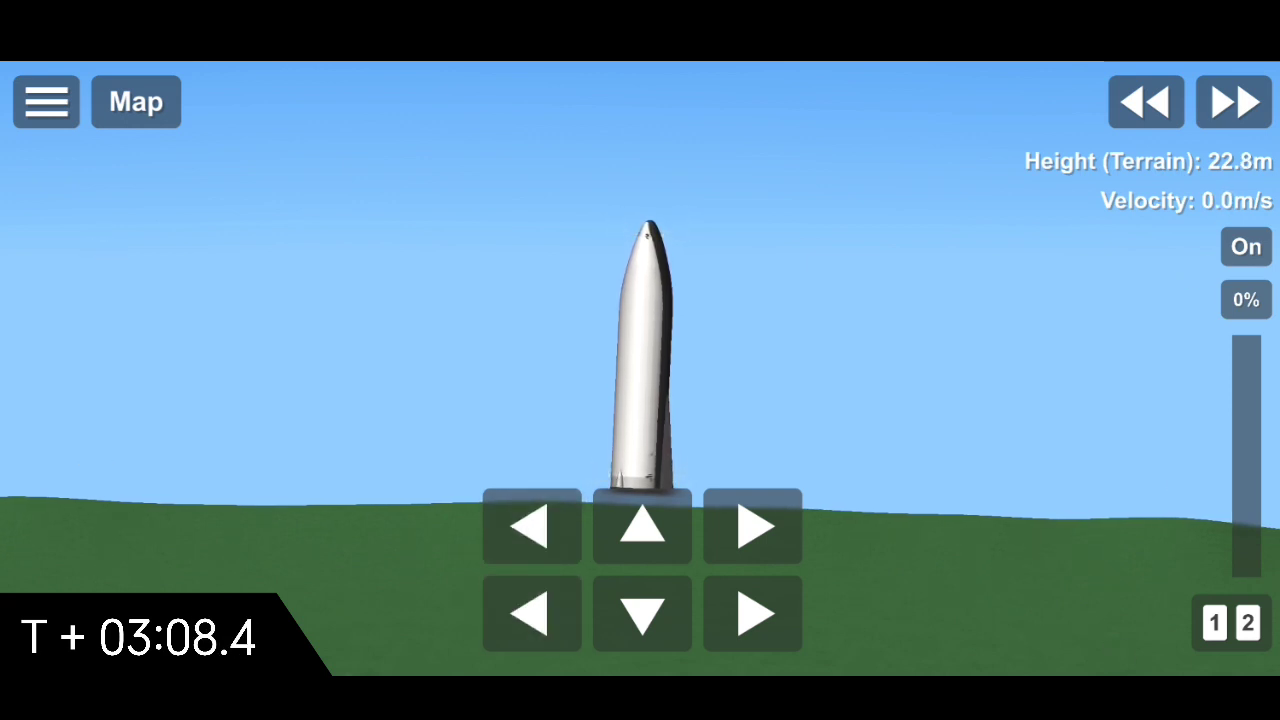
Step: Speed time up to 5x while the landed ship rests on the grass
left_click(1233, 101)
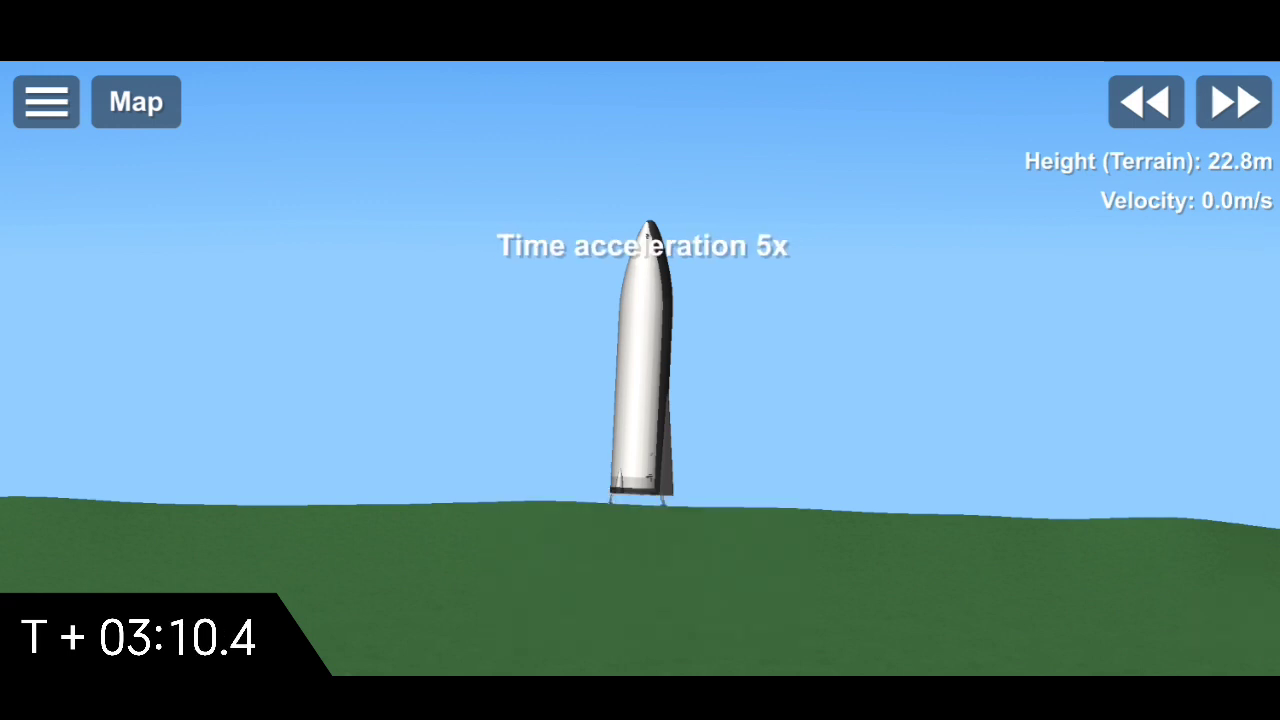